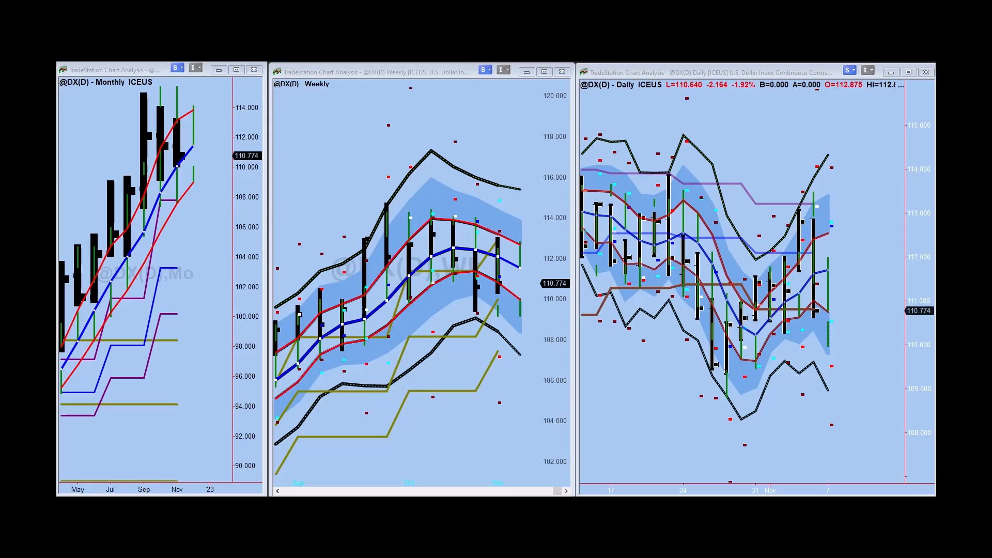
{"action": "mouse_move", "coordinate": [117, 320]}
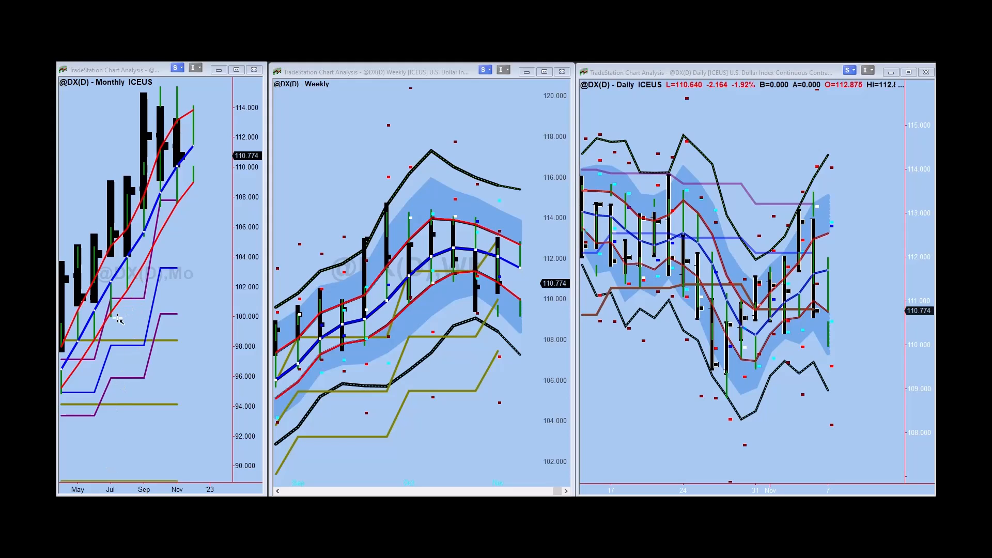
{"action": "left_click_drag", "start_coordinate": [118, 320], "coordinate": [178, 186]}
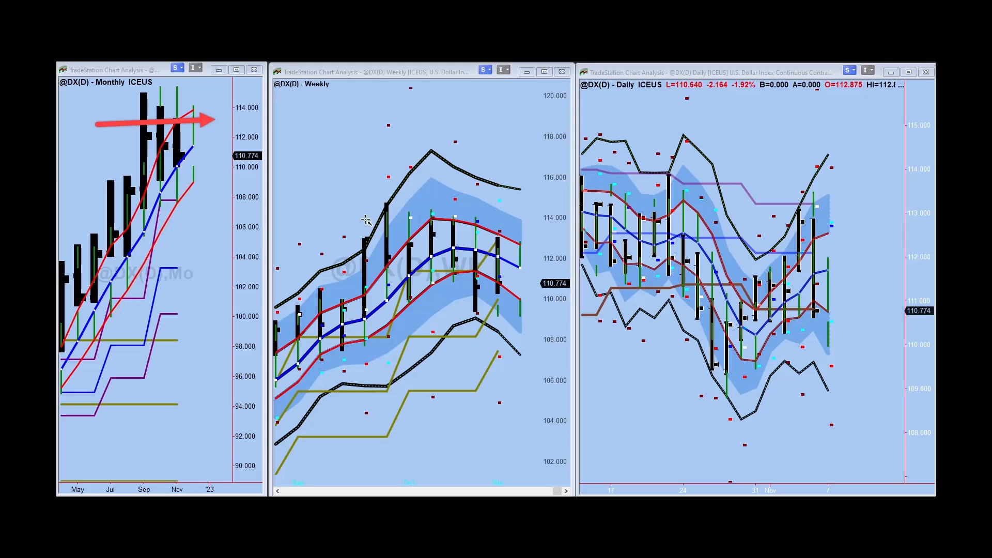
{"action": "left_click_drag", "start_coordinate": [341, 218], "coordinate": [519, 218]}
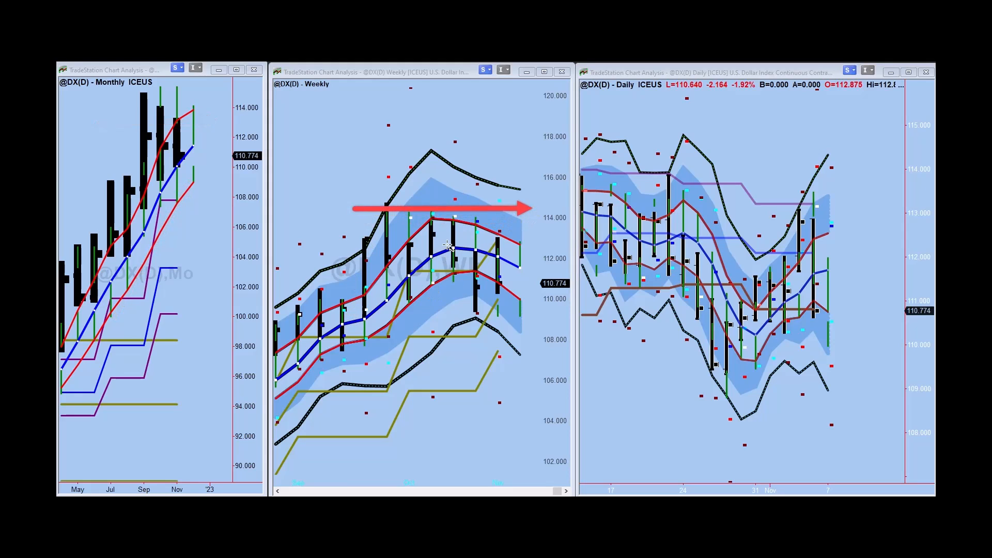
{"action": "mouse_move", "coordinate": [463, 304]}
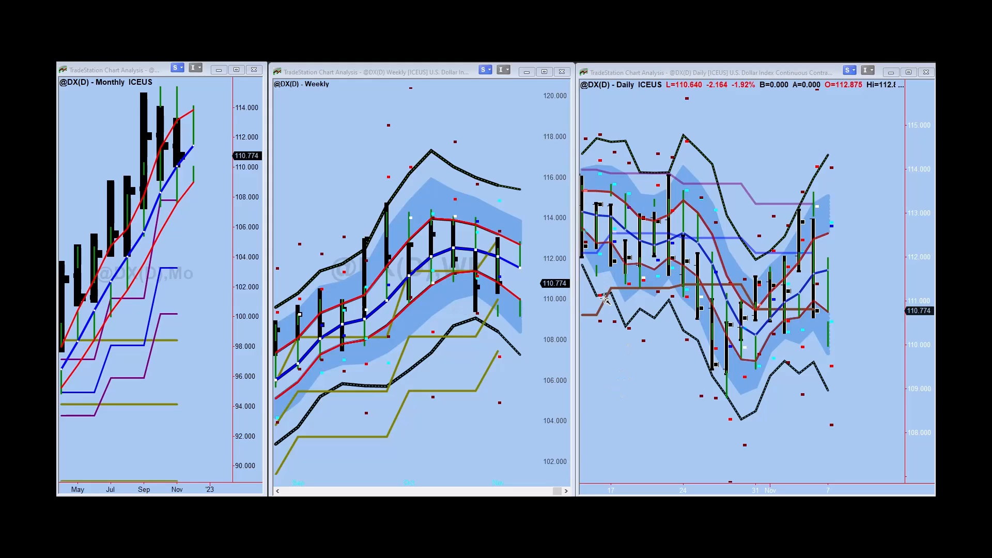
{"action": "left_click_drag", "start_coordinate": [658, 171], "coordinate": [709, 316]}
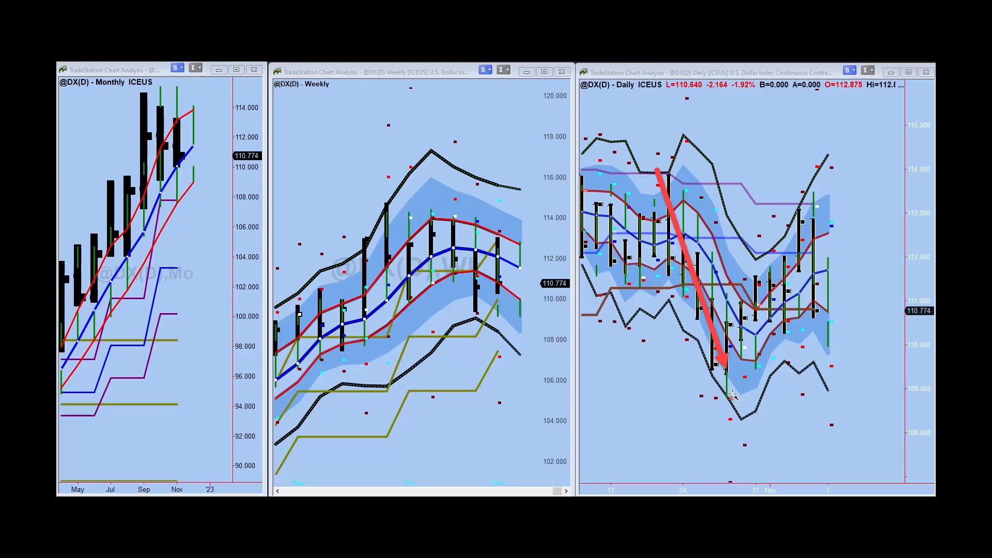
{"action": "left_click_drag", "start_coordinate": [731, 392], "coordinate": [769, 298]}
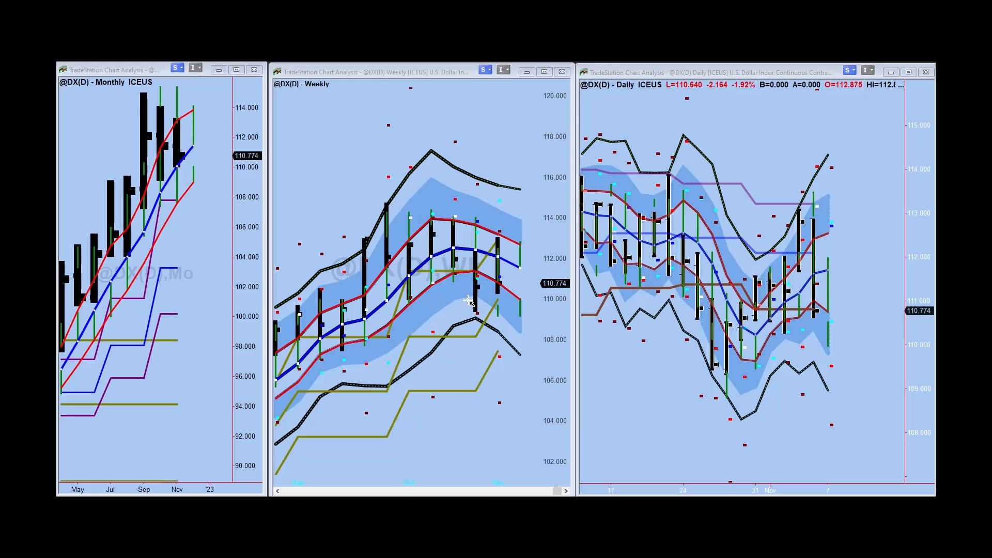
{"action": "mouse_move", "coordinate": [475, 339]}
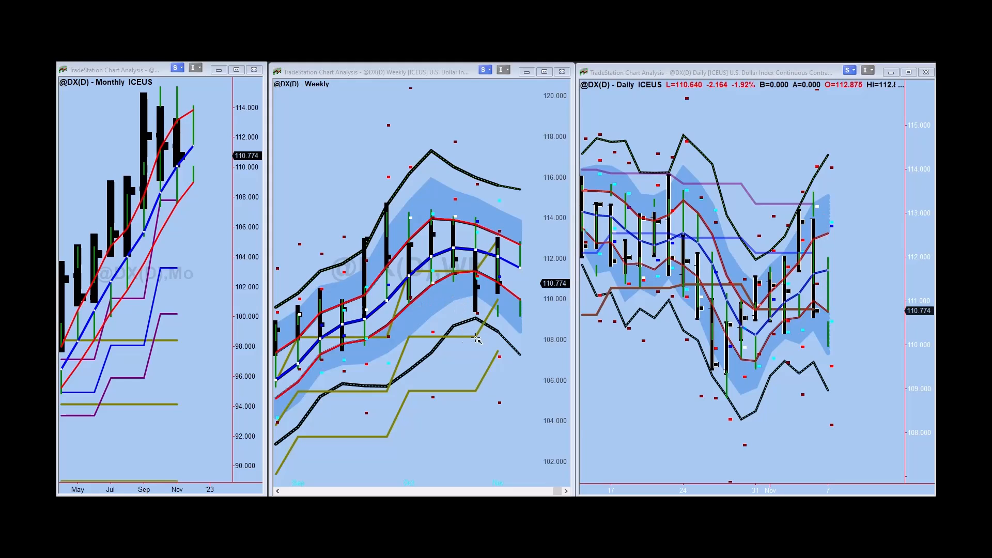
{"action": "mouse_move", "coordinate": [409, 371]}
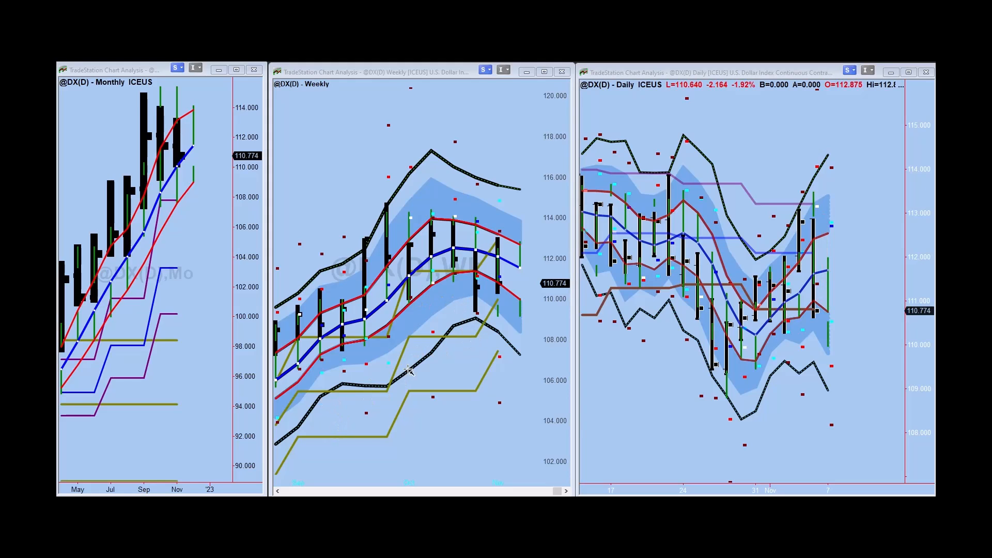
{"action": "left_click_drag", "start_coordinate": [344, 411], "coordinate": [462, 316]}
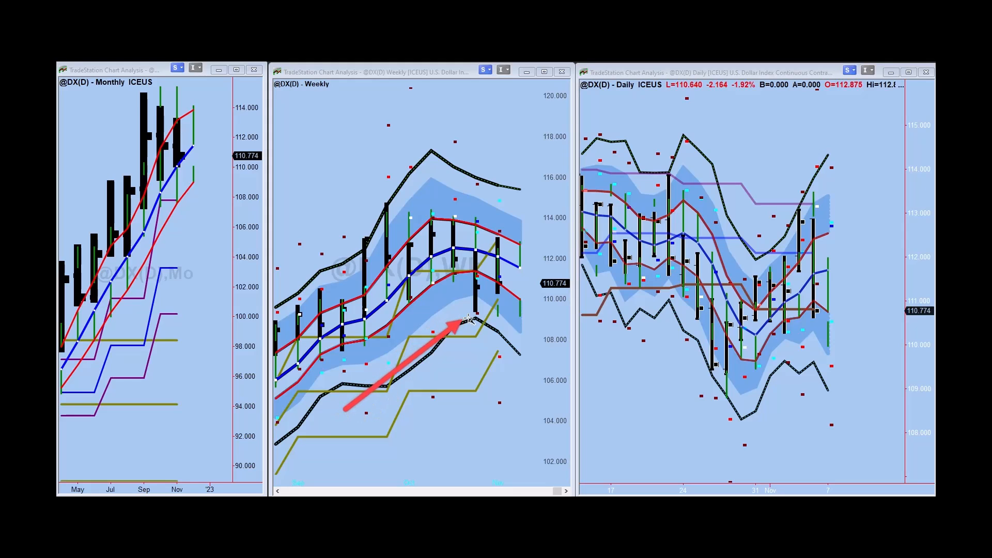
{"action": "left_click_drag", "start_coordinate": [456, 323], "coordinate": [506, 297]}
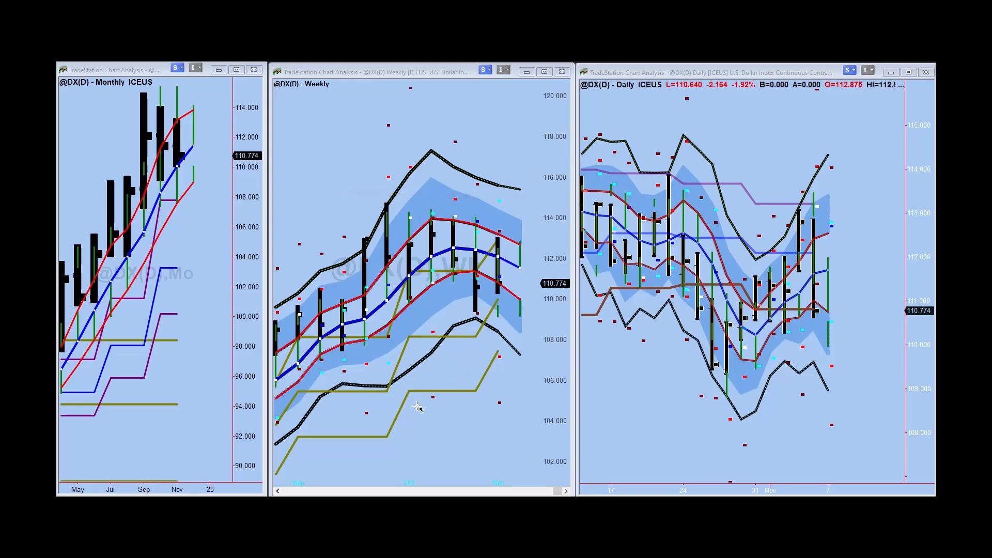
{"action": "mouse_move", "coordinate": [489, 353]}
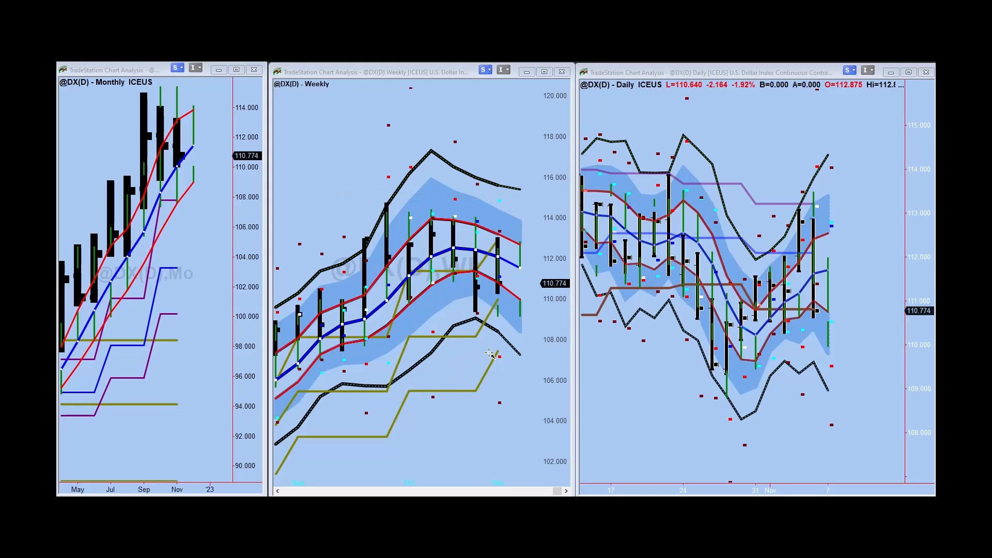
{"action": "mouse_move", "coordinate": [735, 213]}
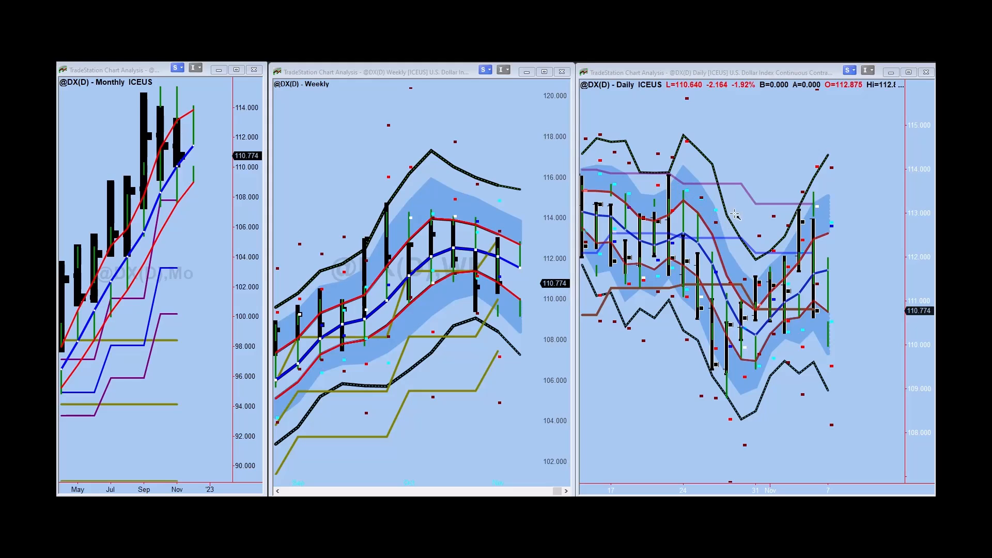
{"action": "mouse_move", "coordinate": [735, 372]}
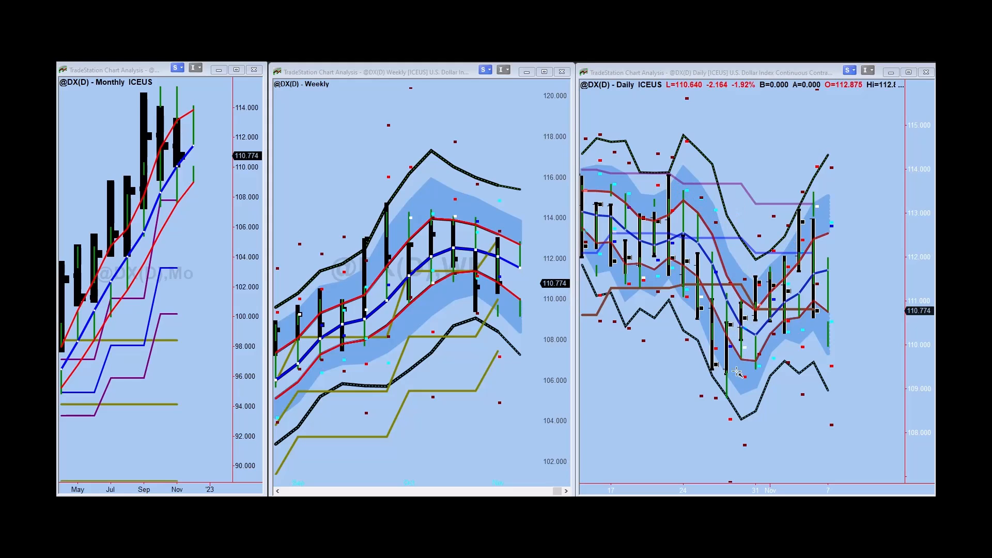
{"action": "mouse_move", "coordinate": [877, 268]}
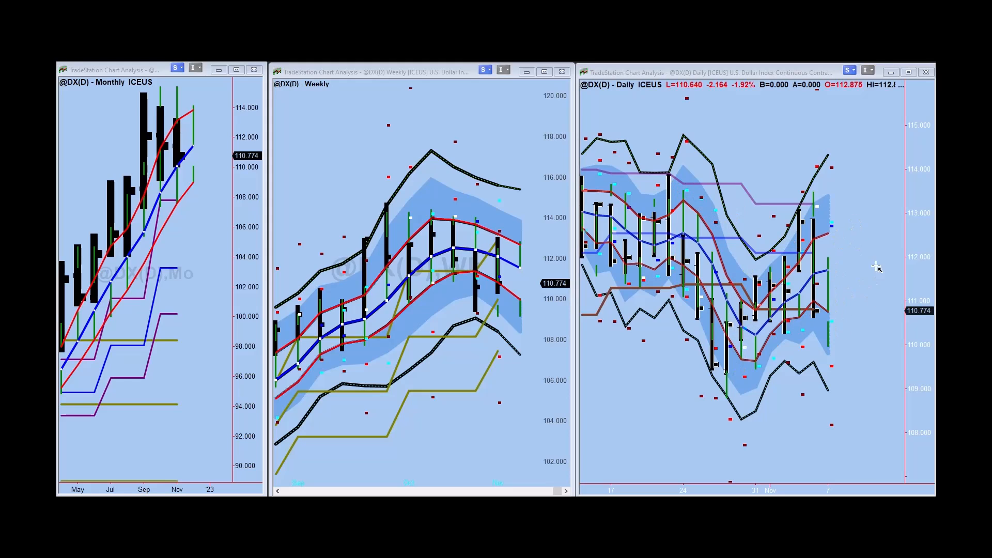
{"action": "mouse_move", "coordinate": [878, 283]}
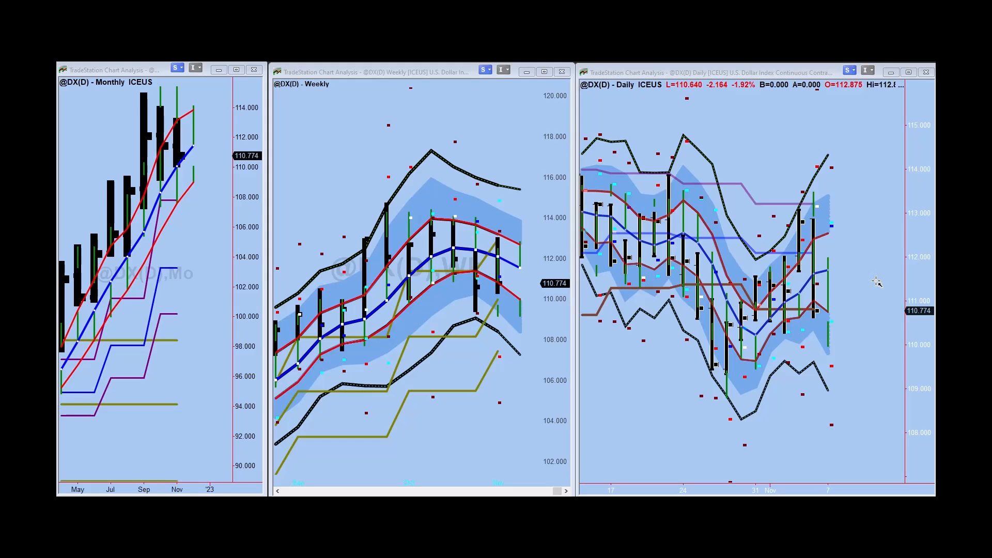
{"action": "mouse_move", "coordinate": [532, 314]}
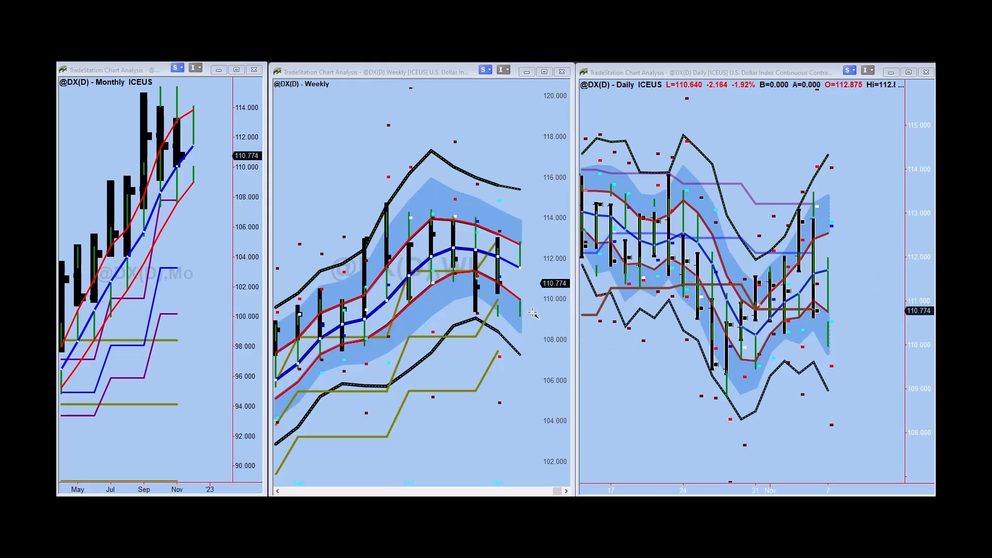
{"action": "mouse_move", "coordinate": [459, 309]}
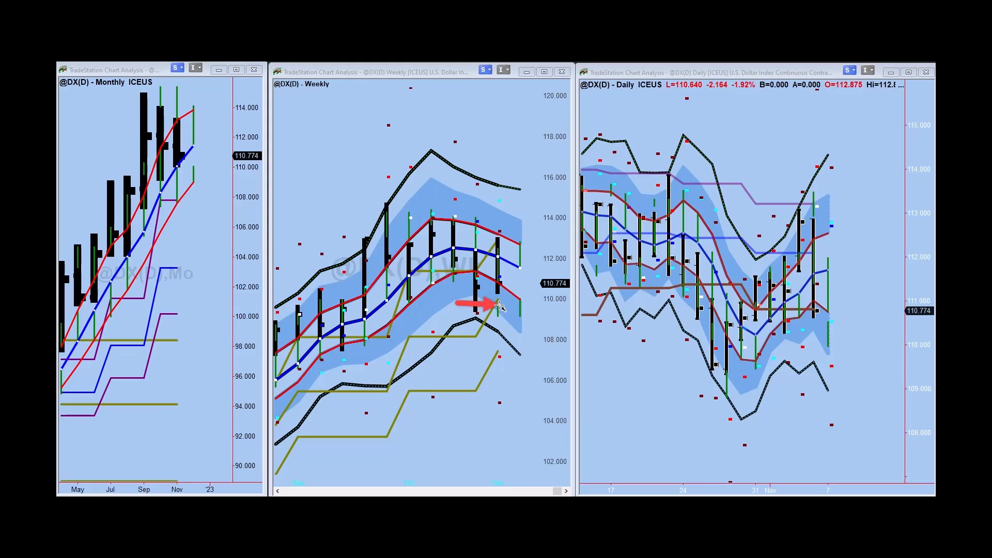
{"action": "mouse_move", "coordinate": [499, 305]}
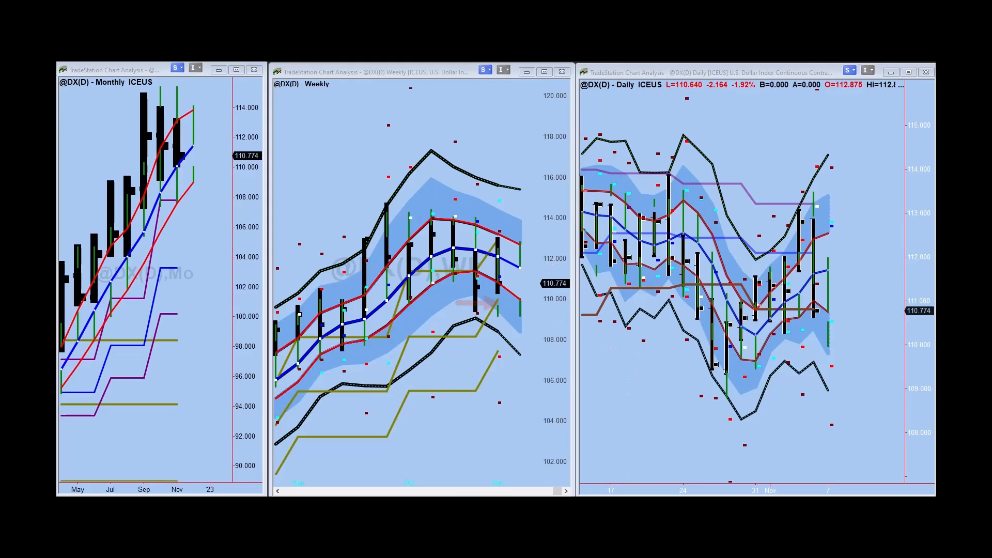
{"action": "mouse_move", "coordinate": [829, 367]}
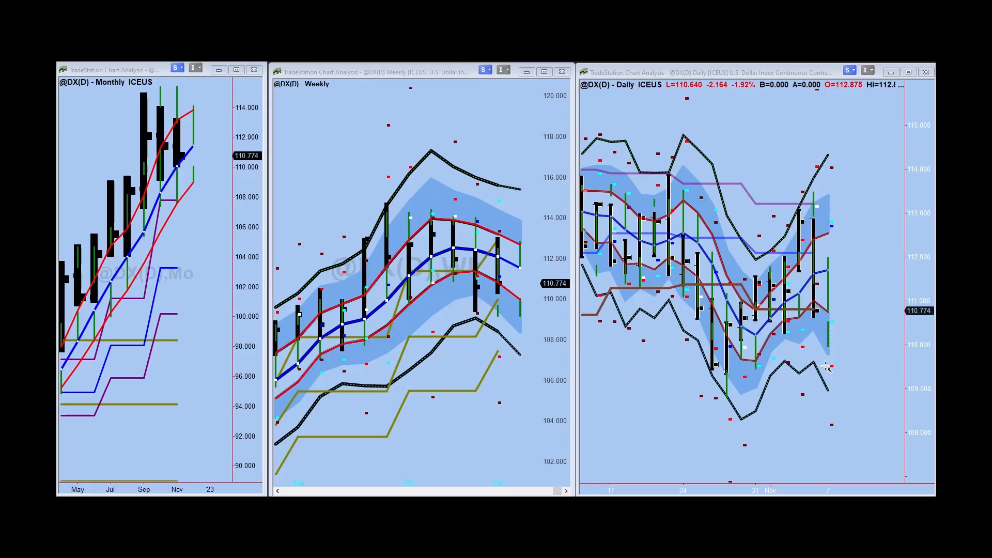
{"action": "mouse_move", "coordinate": [873, 216]}
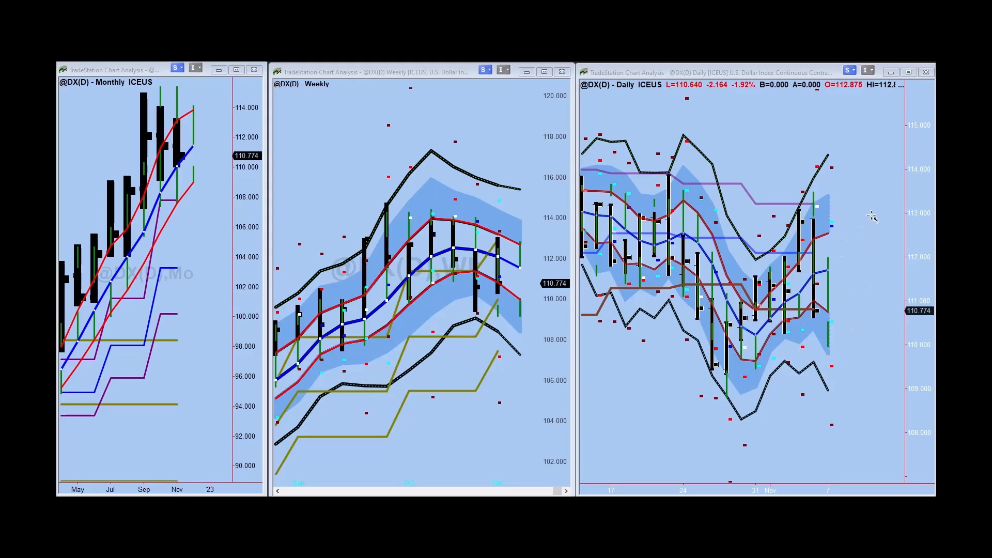